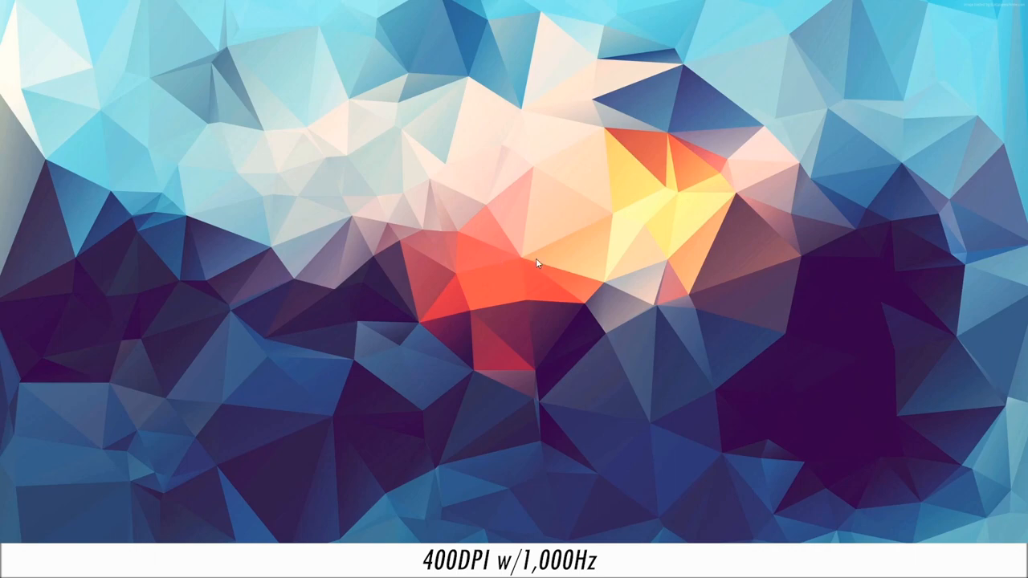
mouse_move(529, 265)
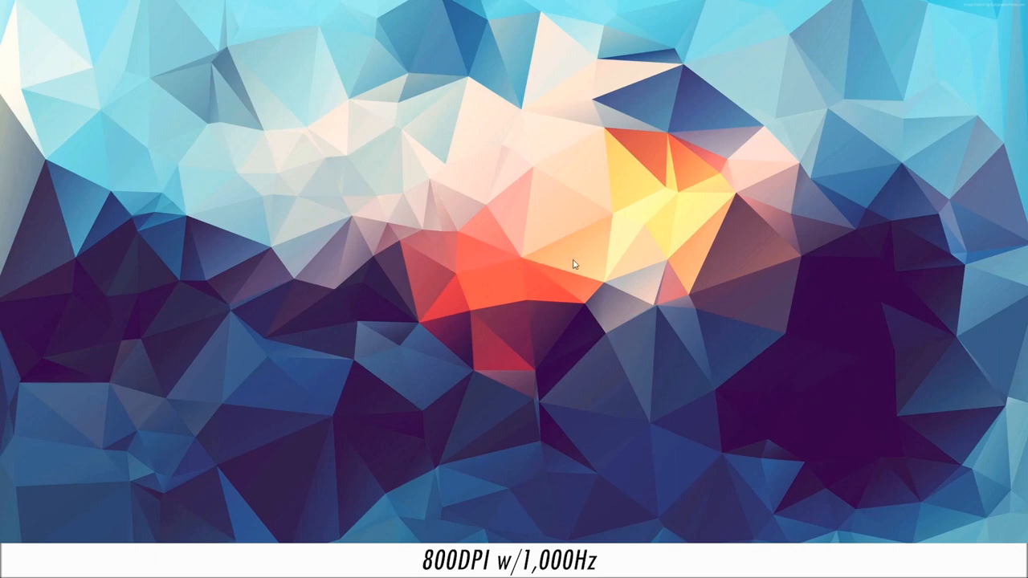
mouse_move(474, 271)
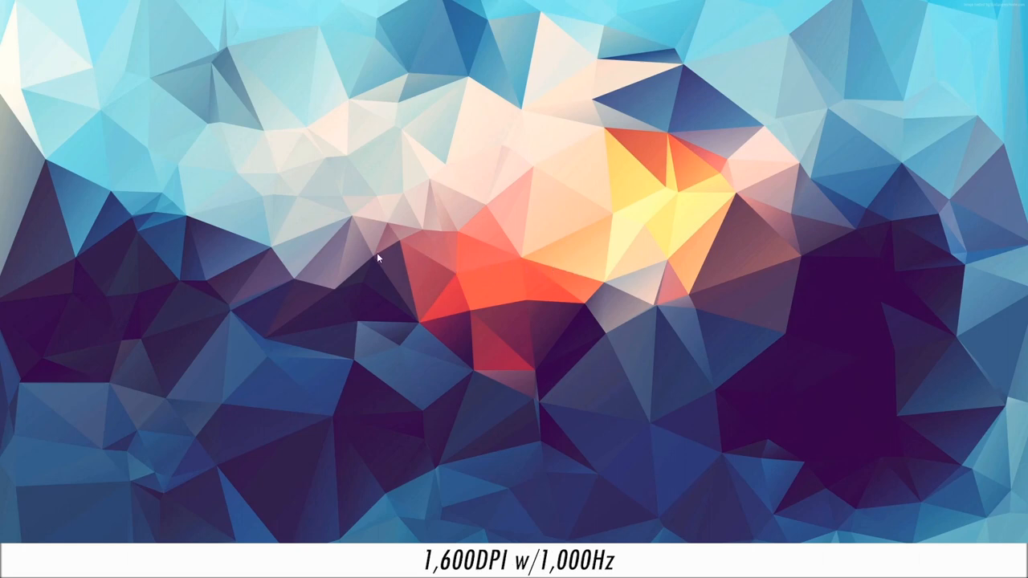
mouse_move(416, 272)
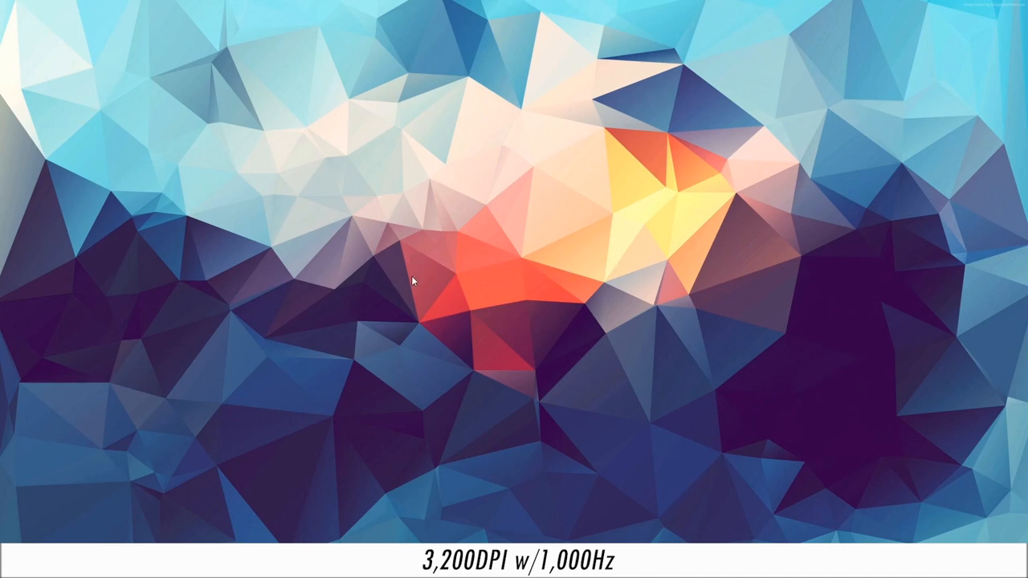
mouse_move(601, 255)
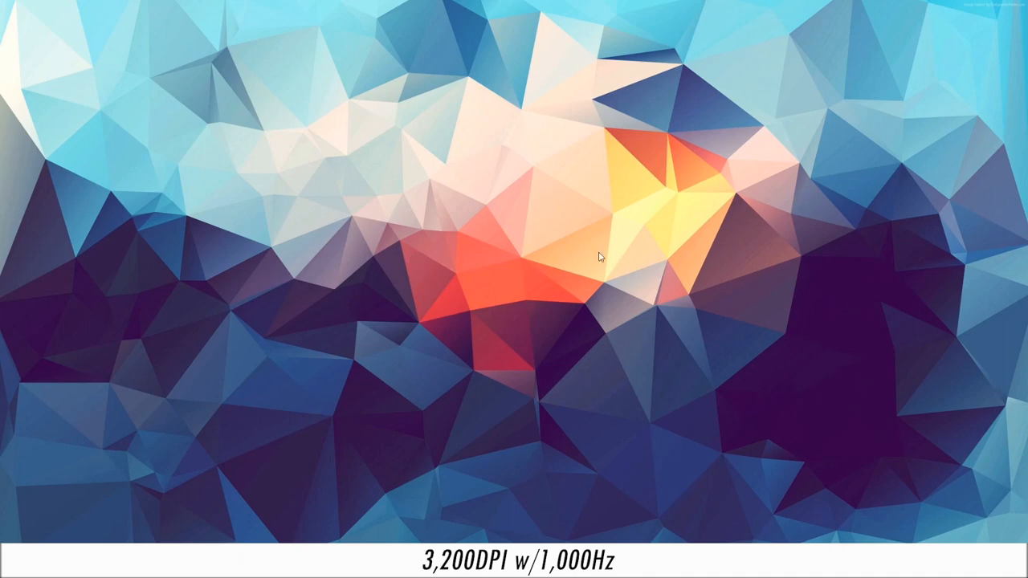